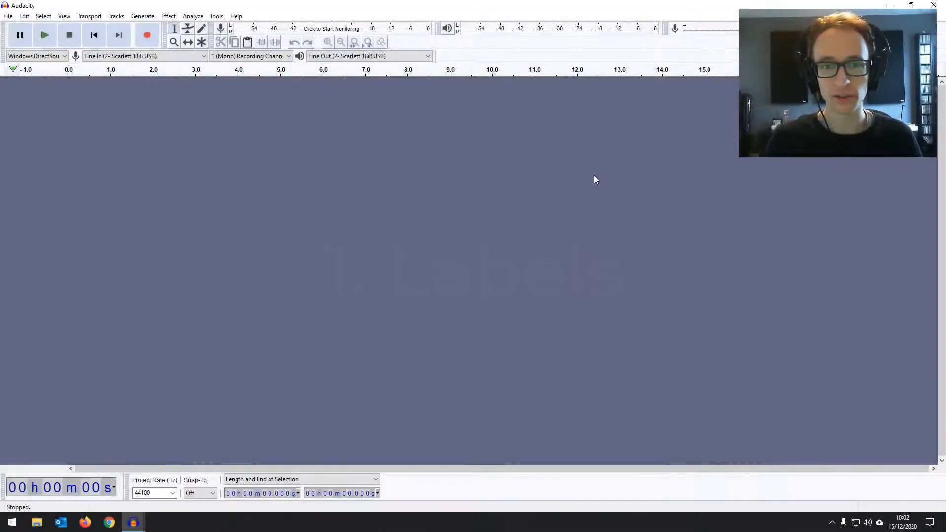
mouse_move(503, 137)
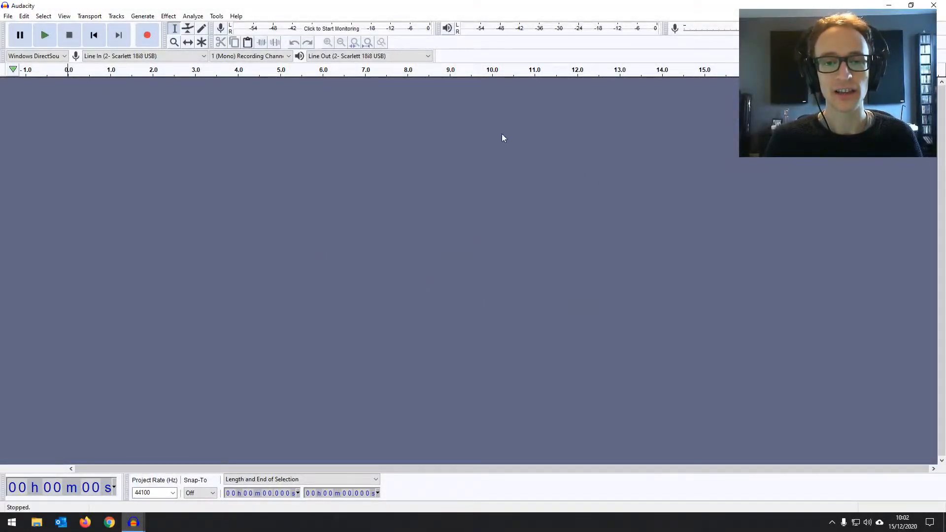
mouse_move(524, 145)
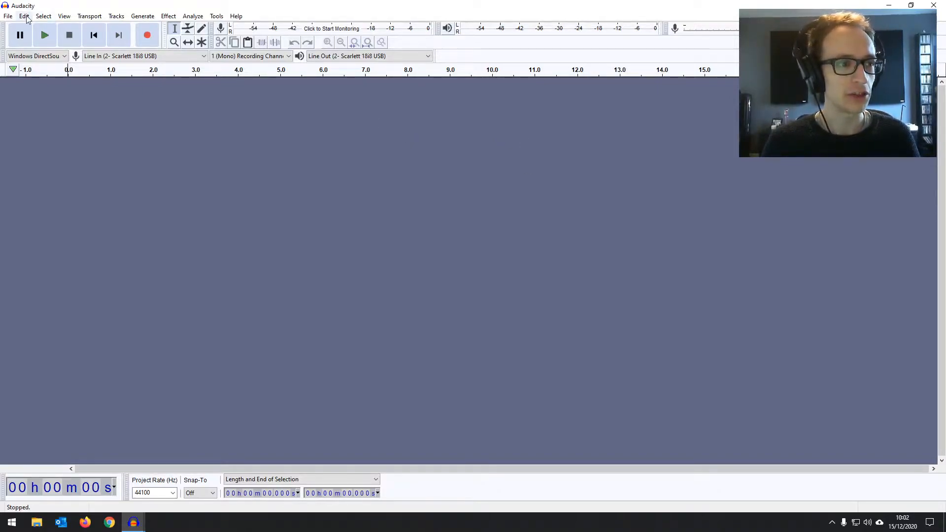
Browse the Edit menu's label commands, then add a new label at the timeline start with Ctrl+B
click(24, 16)
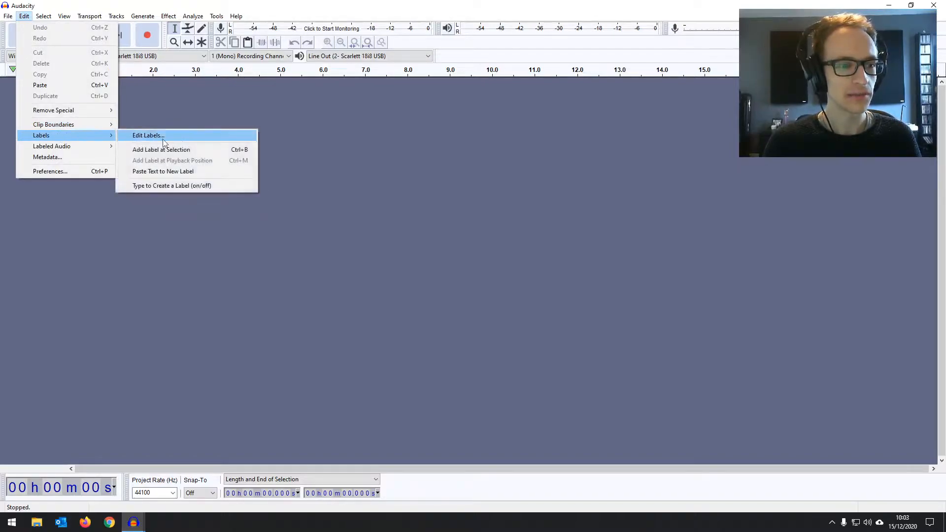
mouse_move(161, 148)
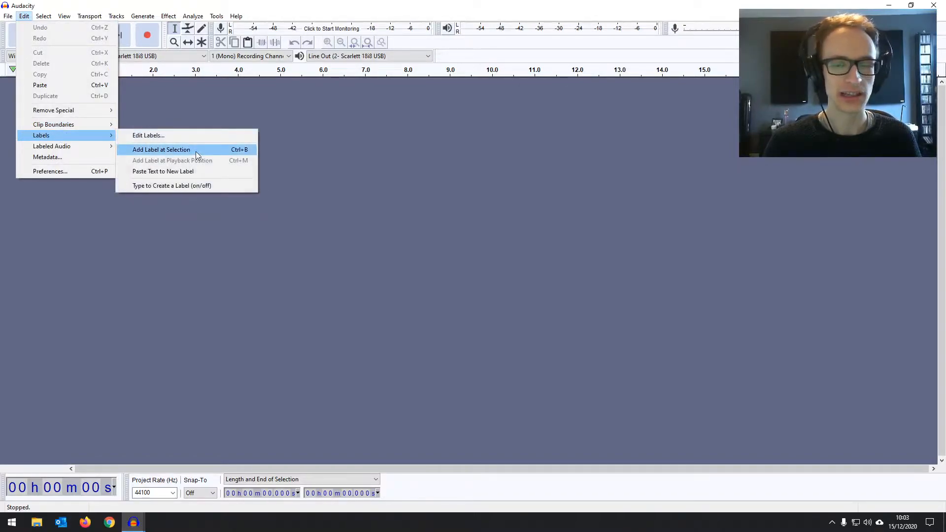
click(161, 149)
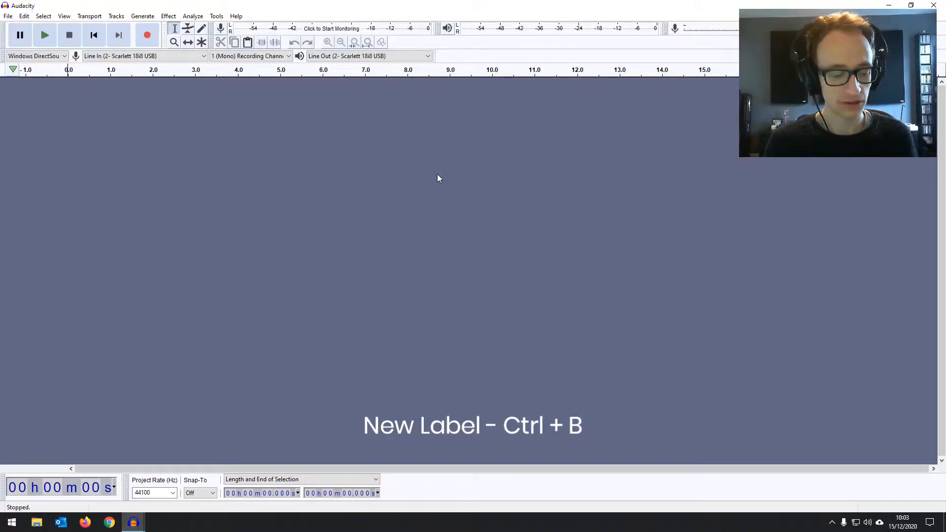
key(ctrl+b)
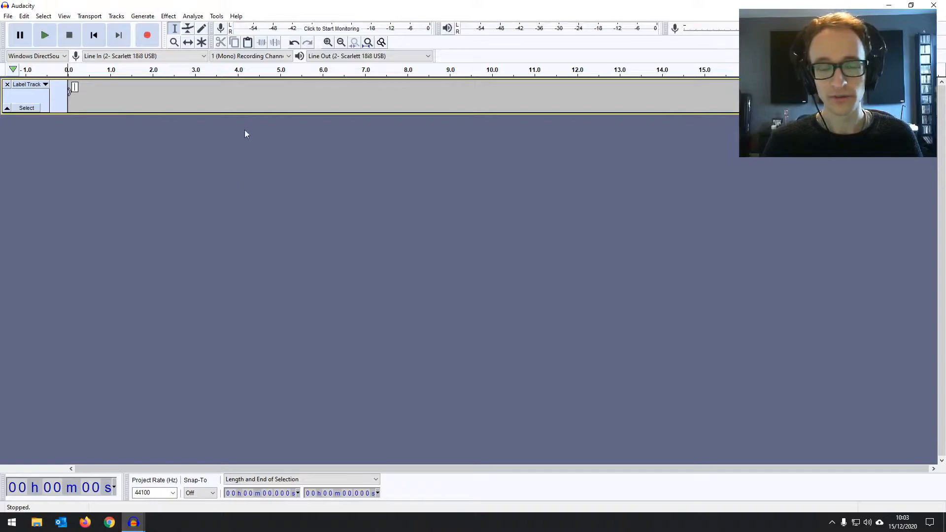
mouse_move(68, 116)
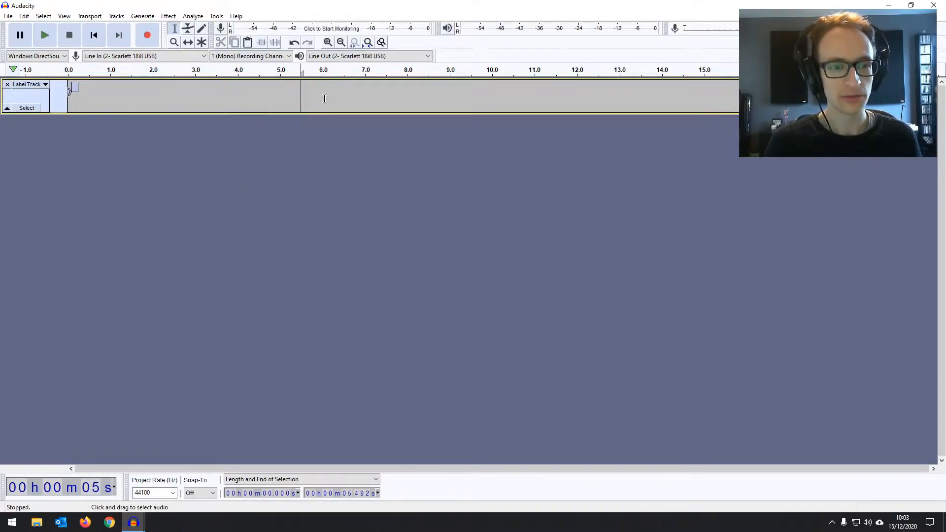
mouse_move(314, 107)
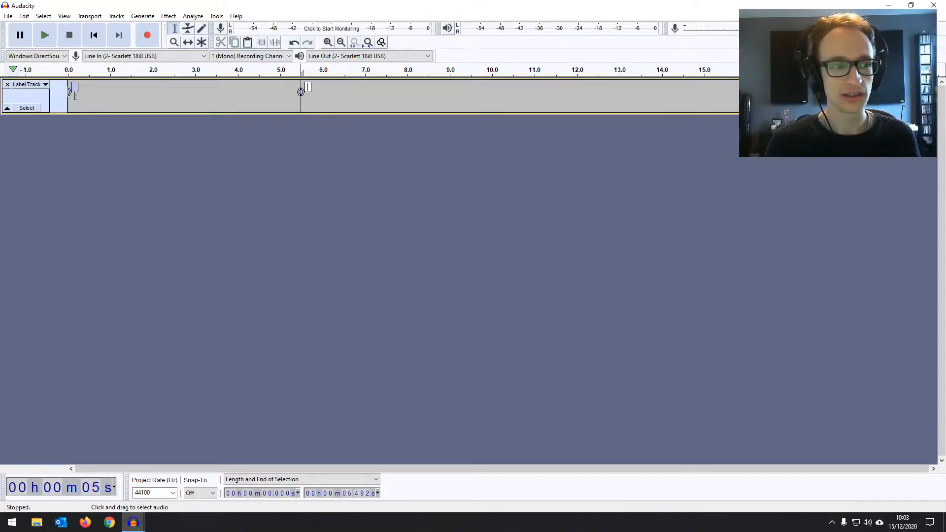
Name the first label 'Intro' and add a second label 'Chorus 1' near 5.7 seconds
text(Intrl)
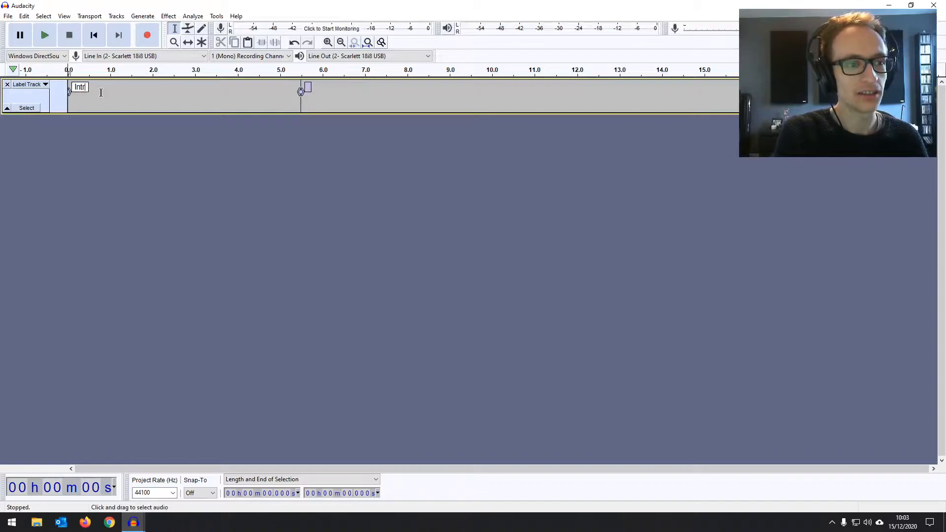
double_click(80, 86)
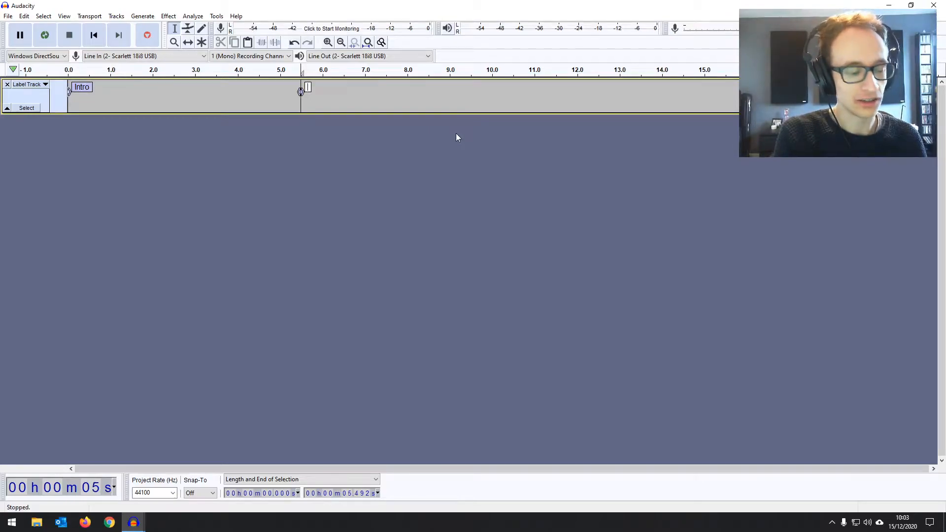
text(Chorus 1)
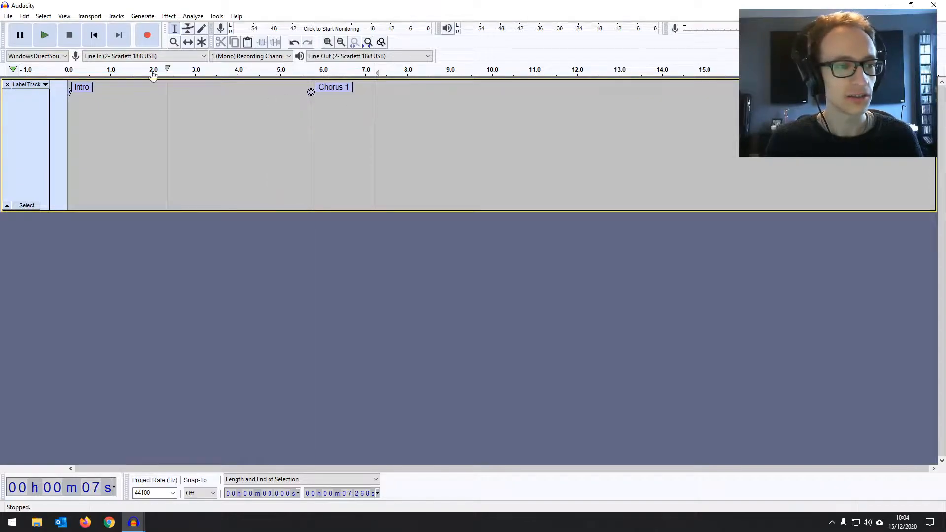
Open the Edit Labels table listing both labels and start editing the Chorus 1 name
click(24, 16)
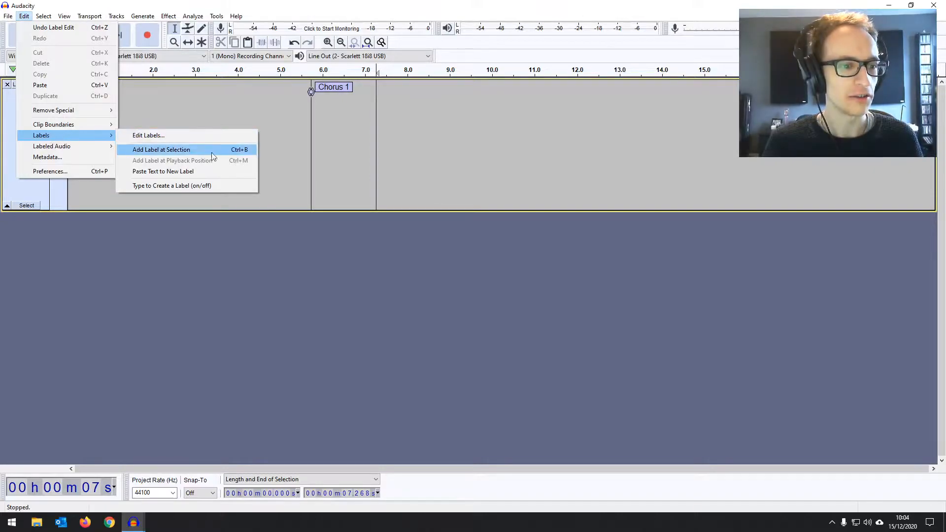
mouse_move(148, 135)
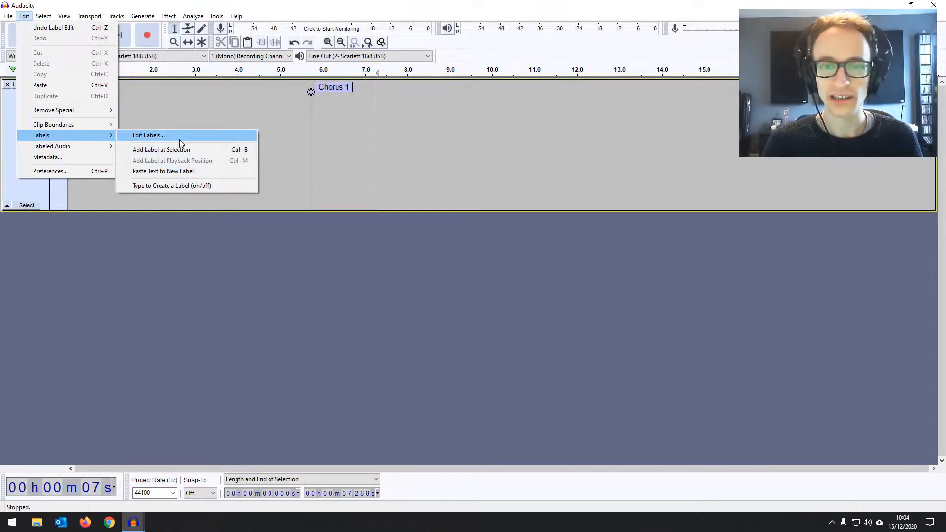
click(147, 135)
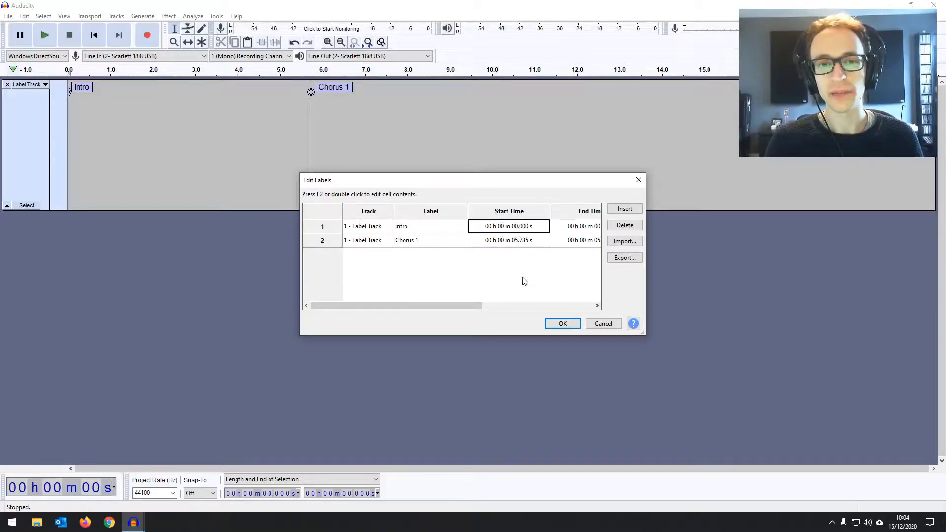
mouse_move(549, 337)
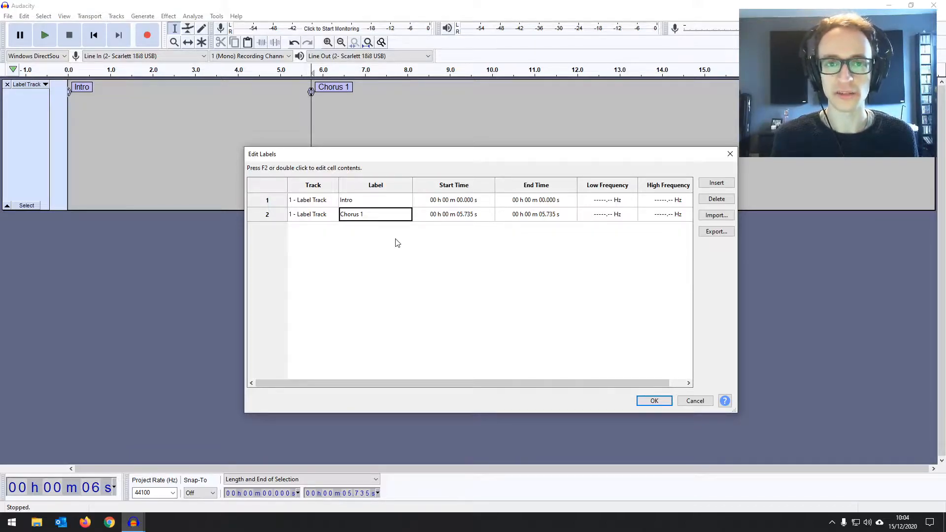
mouse_move(422, 236)
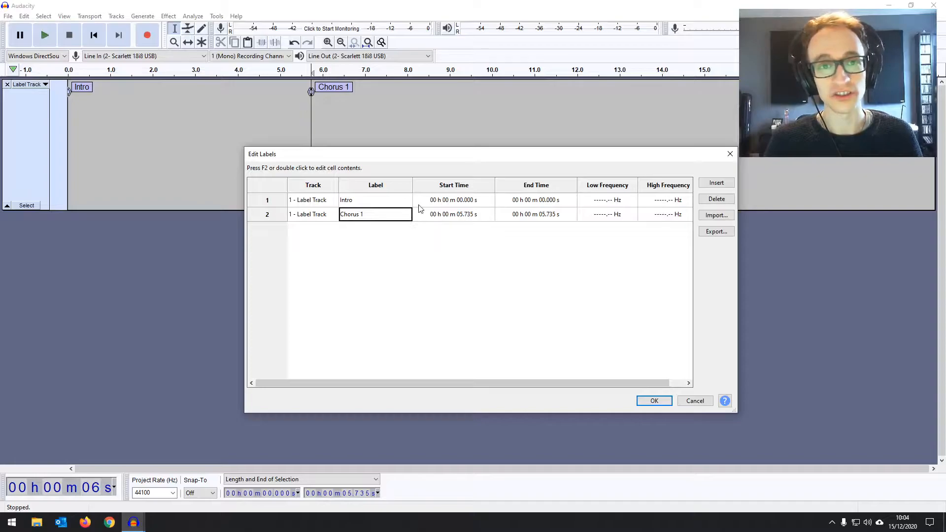
double_click(351, 214)
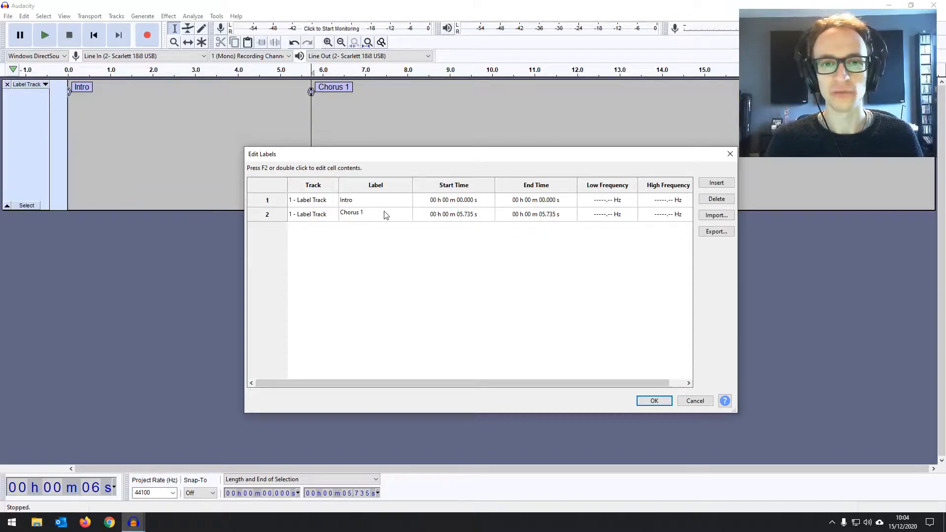
click(654, 400)
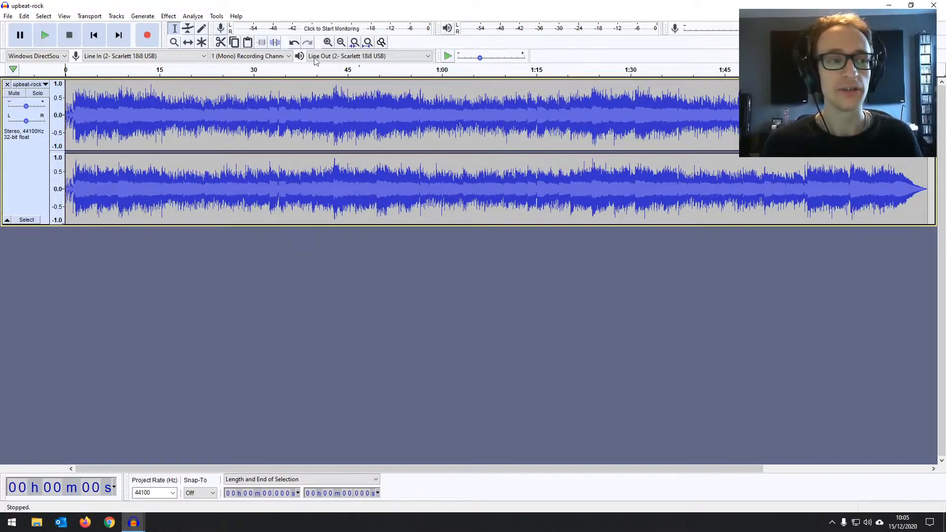
Browse View > Toolbars and check the Play-at-Speed slider reading 1.00x
click(64, 16)
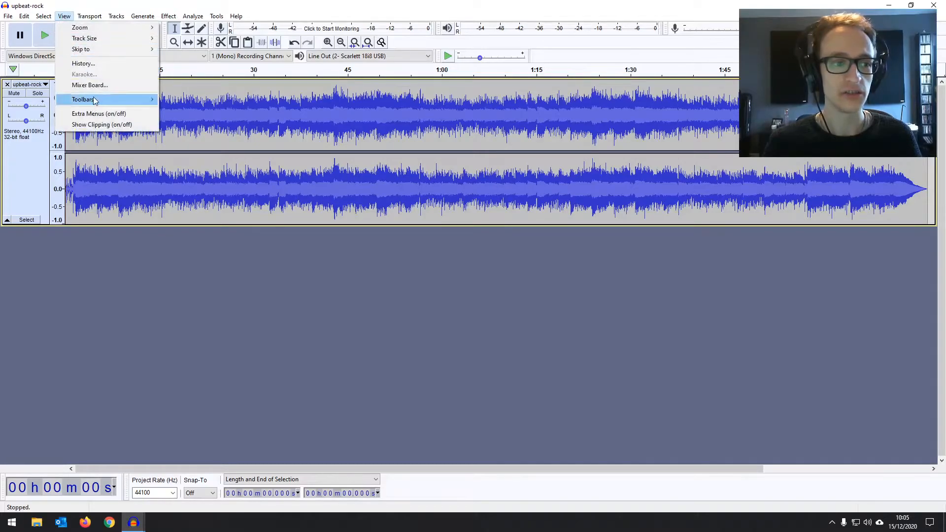
click(83, 99)
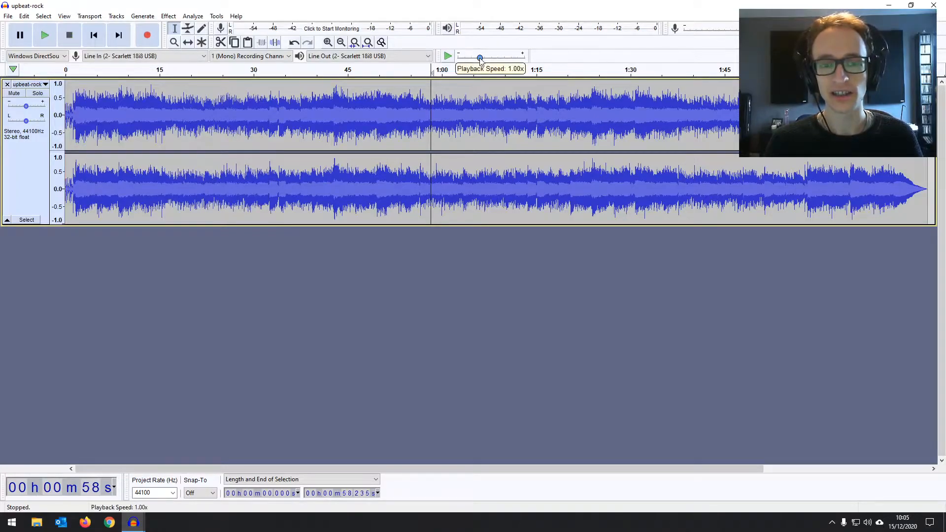
click(93, 34)
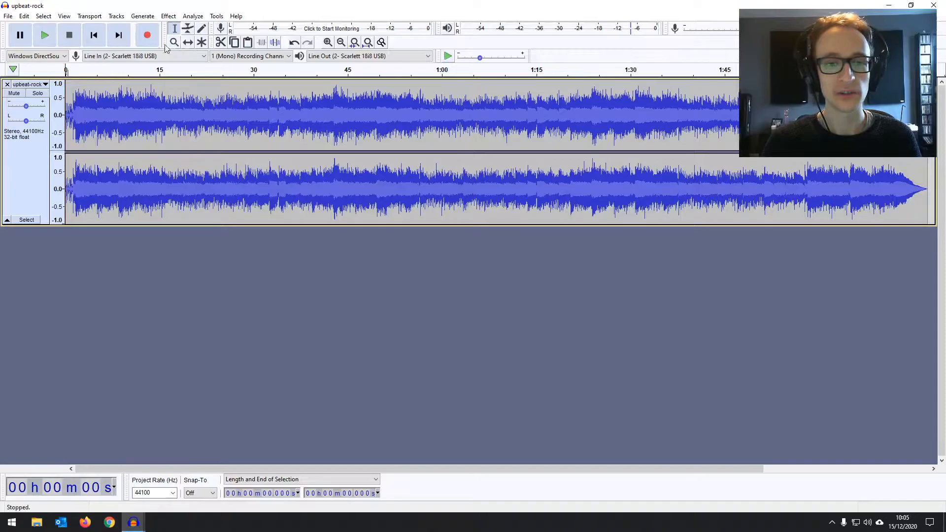
mouse_move(446, 56)
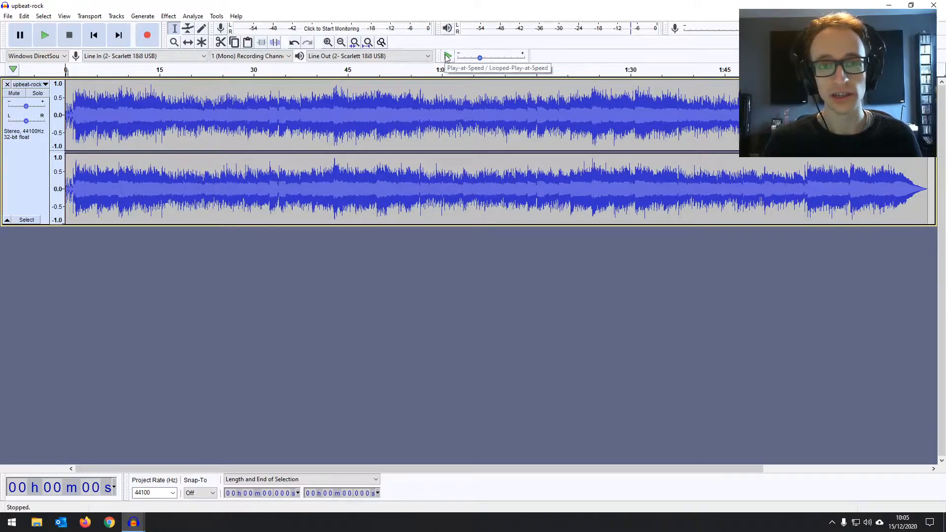
Play and stop the song, then lower the play-at-speed rate slightly
click(447, 56)
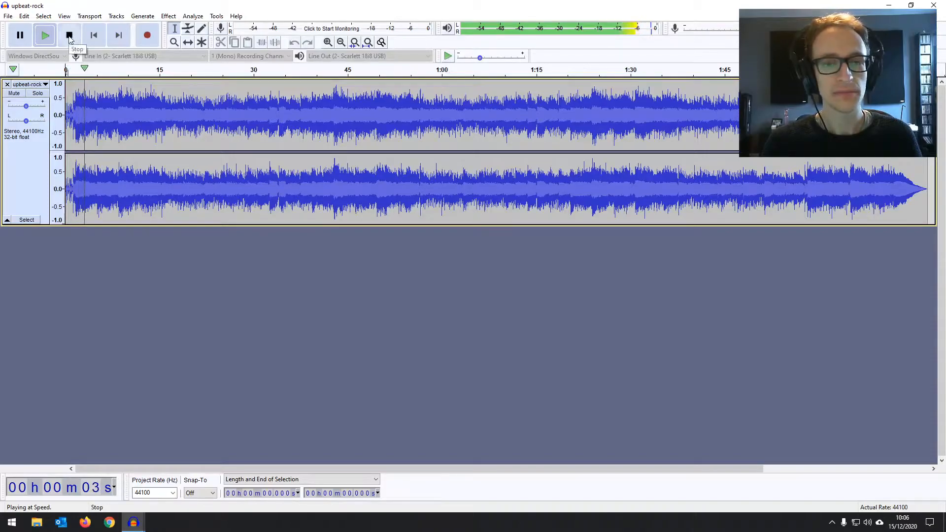
click(69, 34)
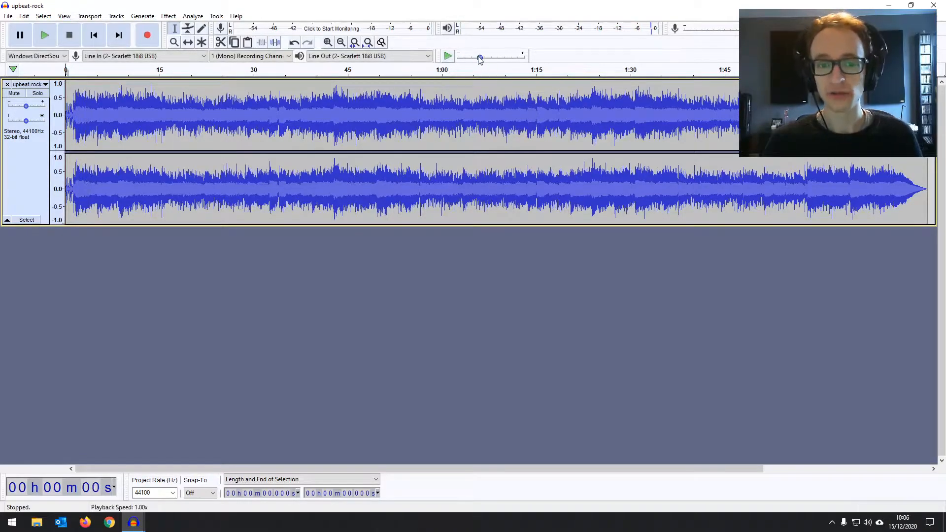
drag(479, 59, 473, 59)
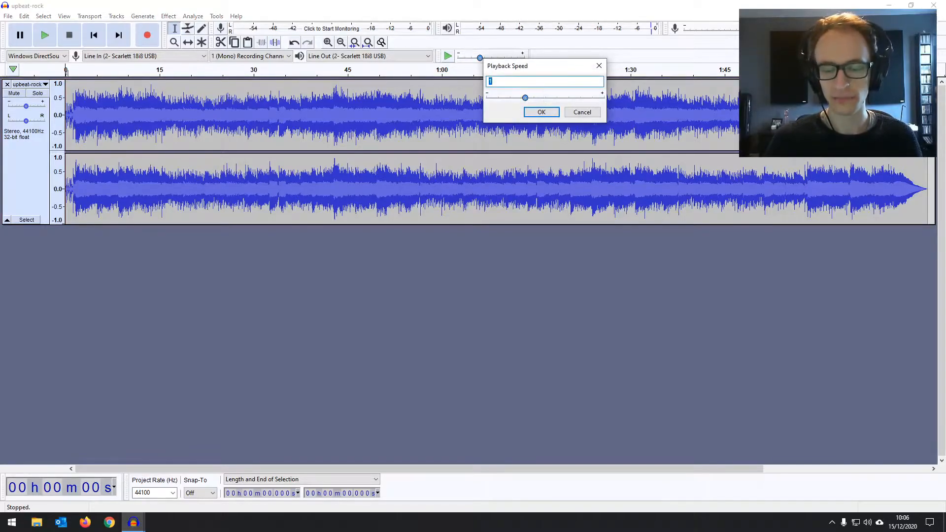
click(540, 112)
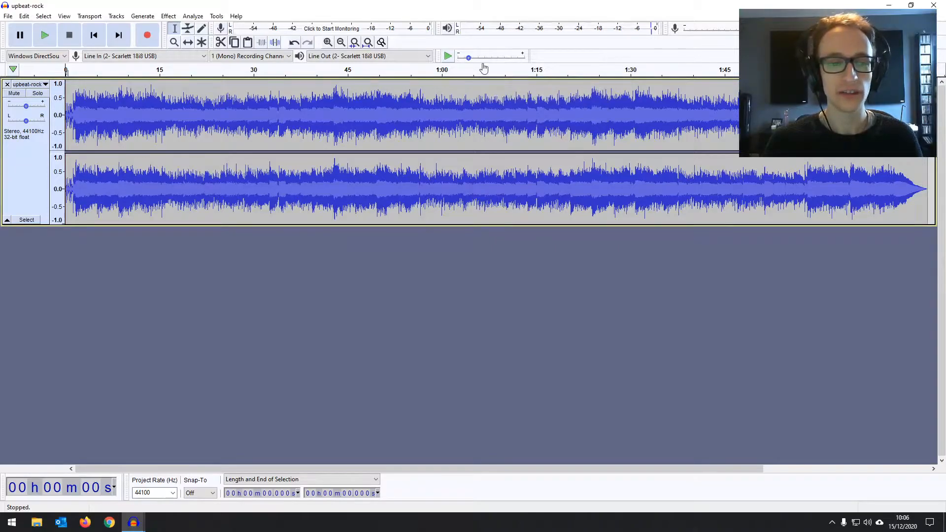
mouse_move(448, 56)
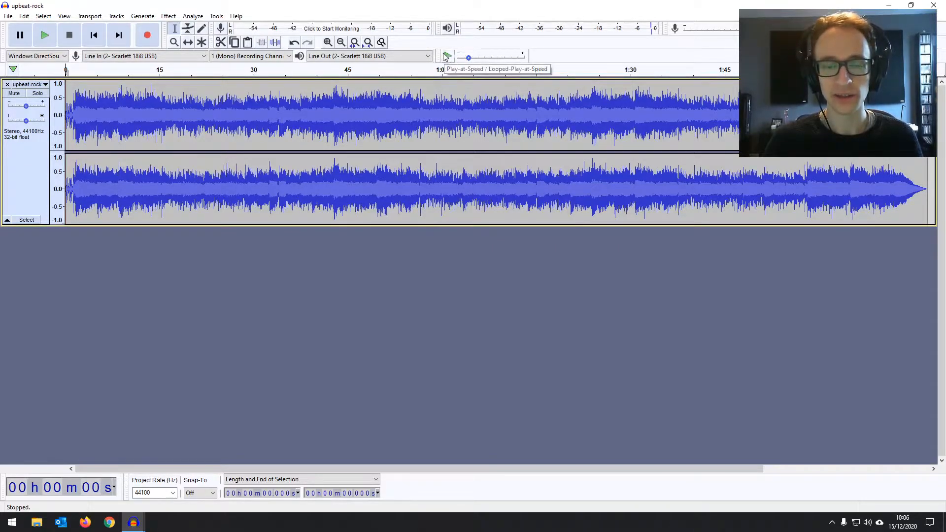
Play and stop at the slower speed, then drag the speed slider to maximum
click(447, 56)
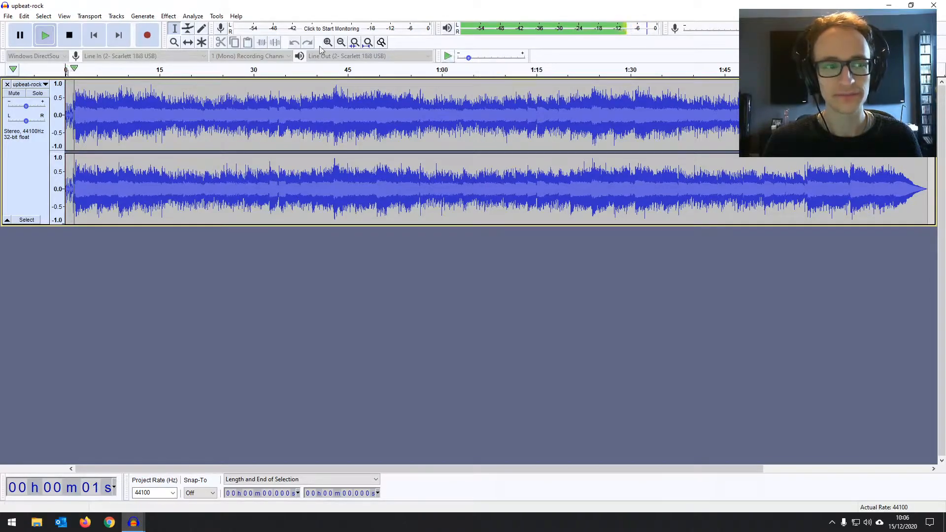
click(69, 34)
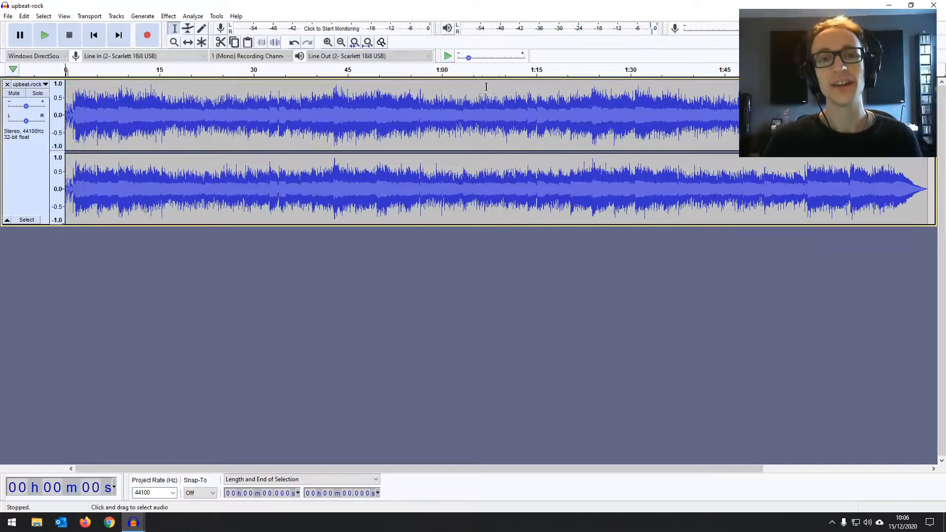
drag(468, 57, 497, 57)
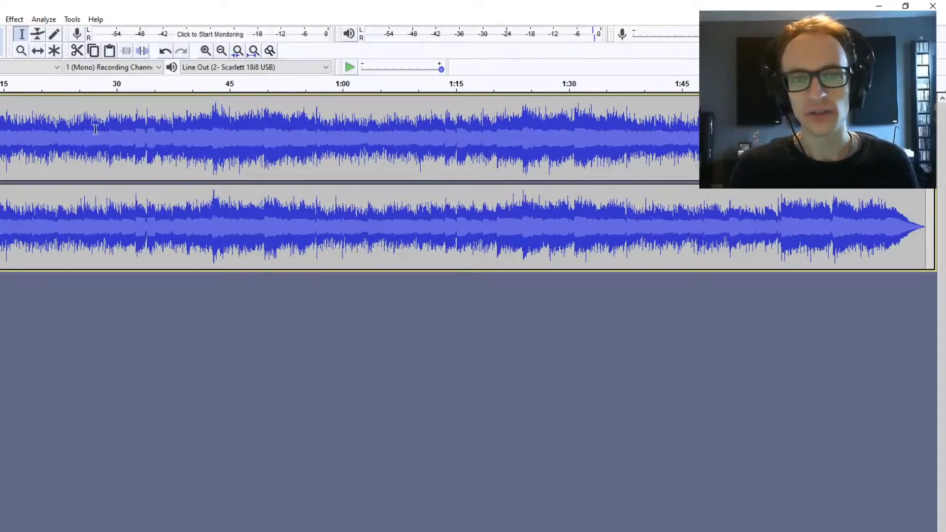
mouse_move(315, 124)
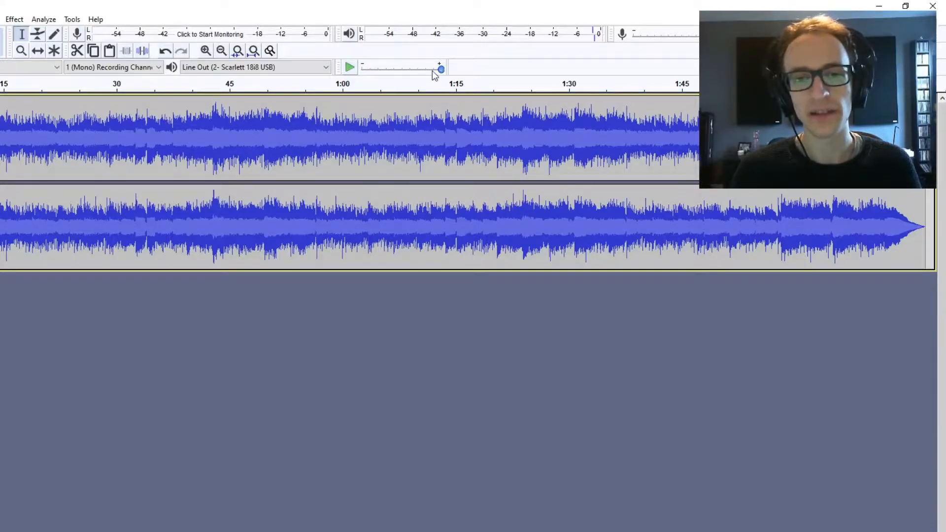
drag(439, 68, 374, 68)
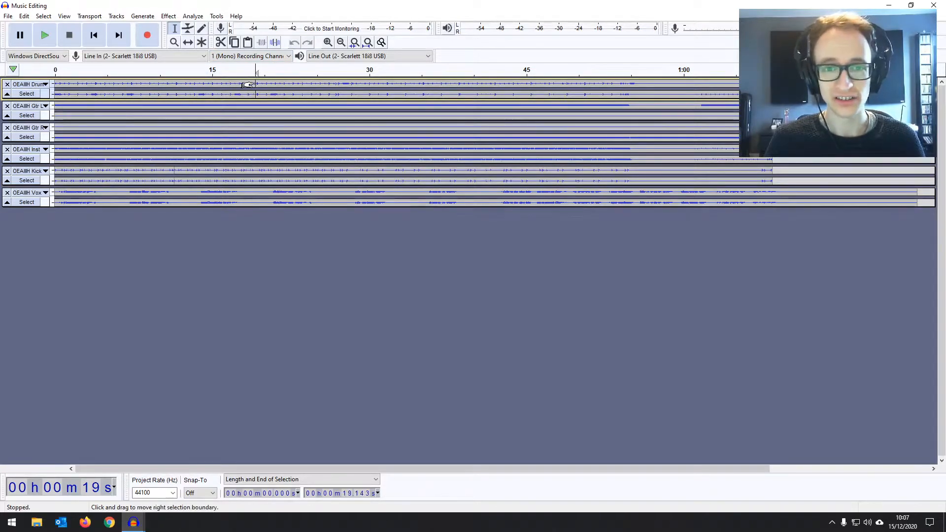
Enable Sync-Lock Tracks, select part of the drums, and time-shift the drums earlier
click(115, 15)
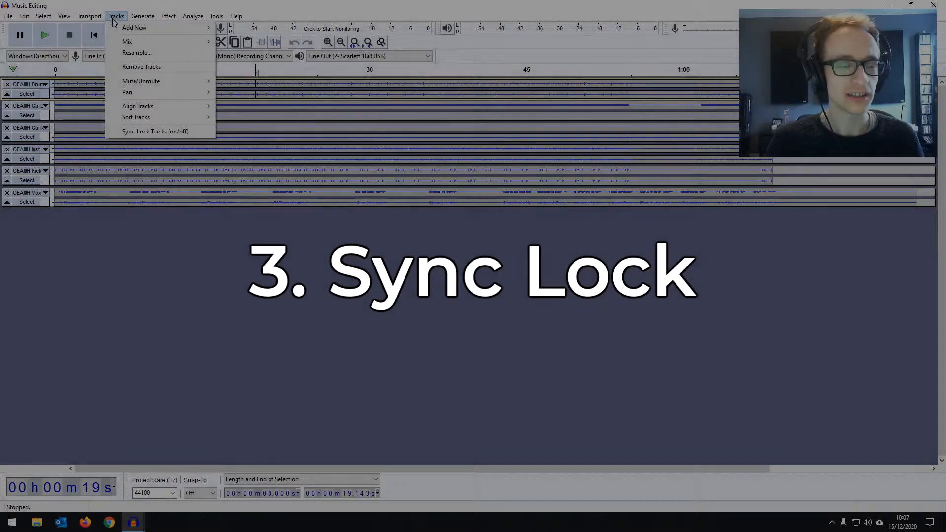
mouse_move(155, 131)
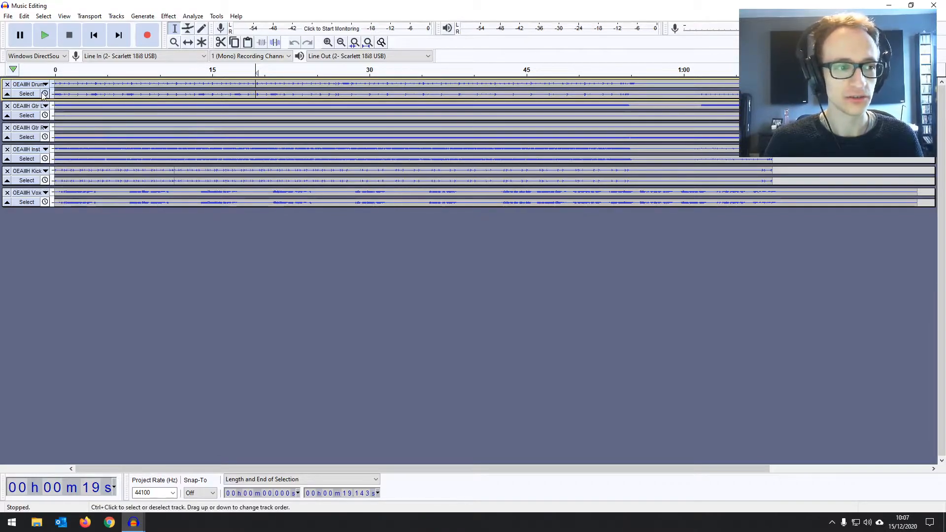
click(226, 84)
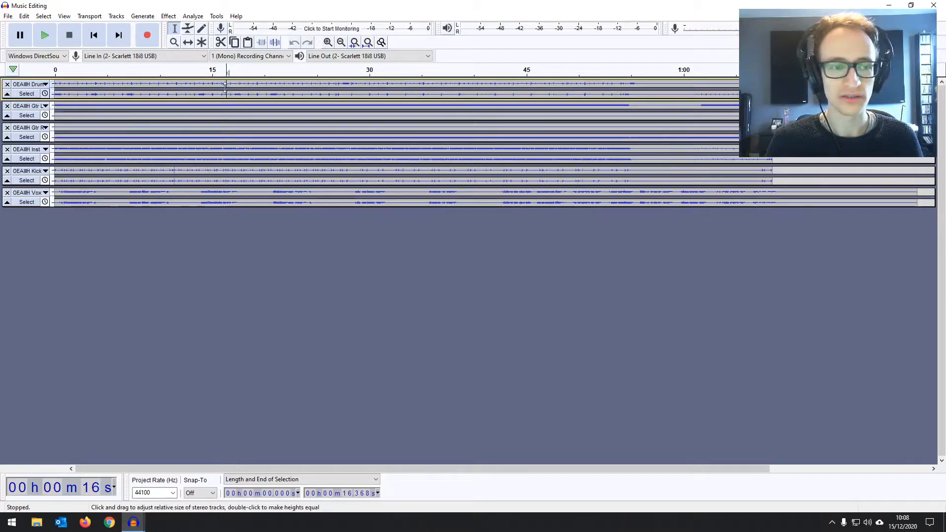
drag(226, 83, 305, 83)
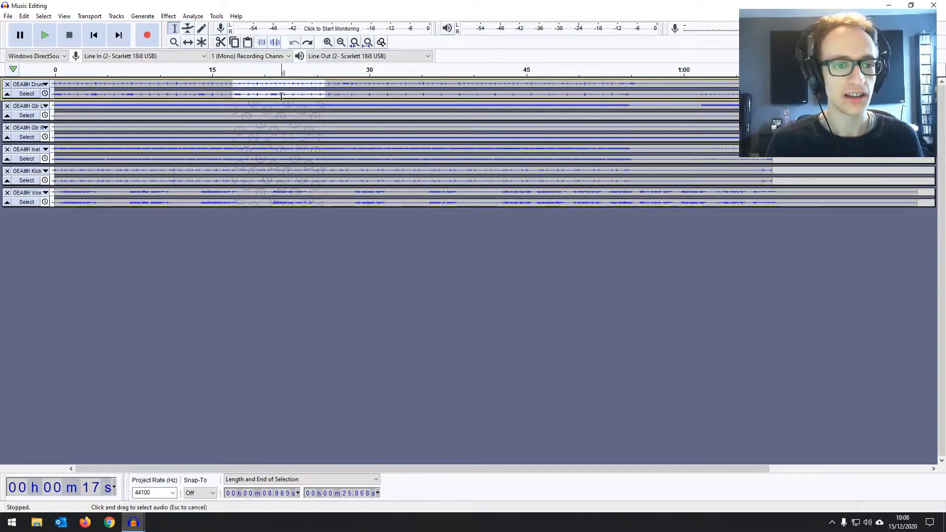
click(188, 42)
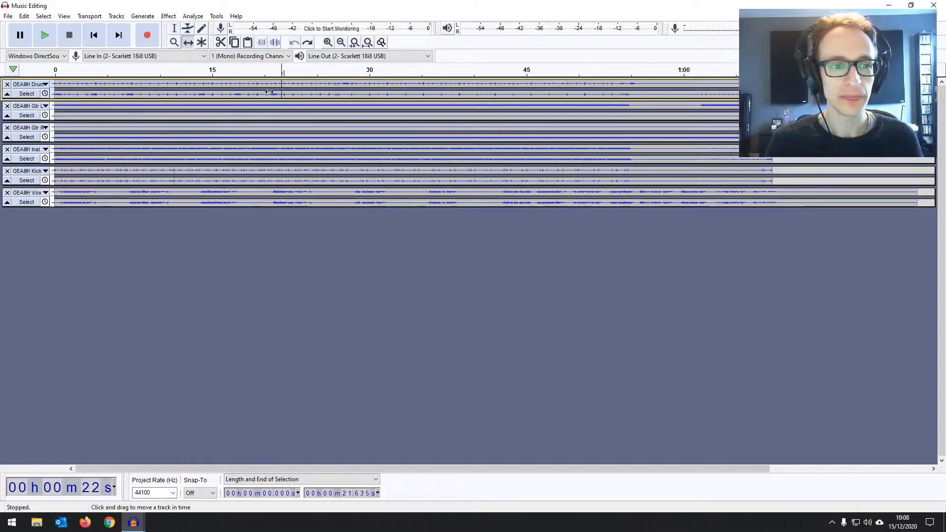
drag(278, 93, 253, 94)
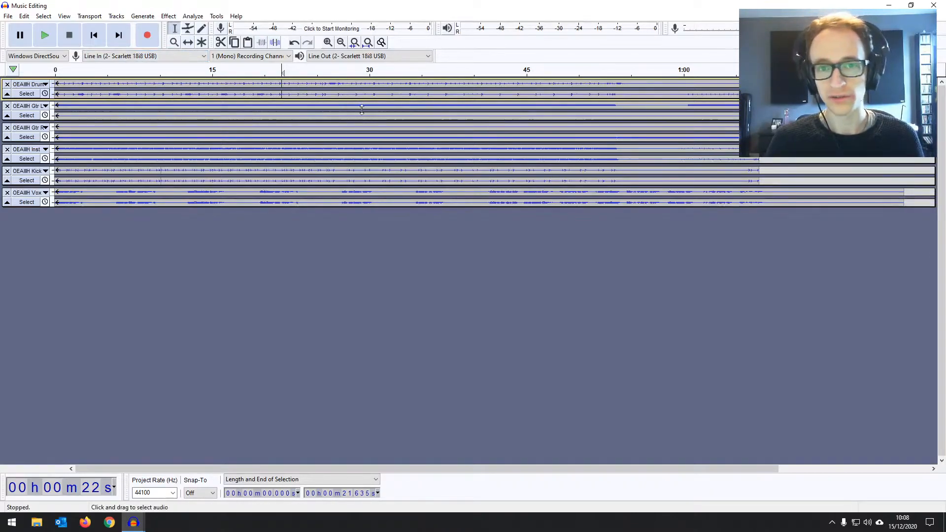
mouse_move(138, 132)
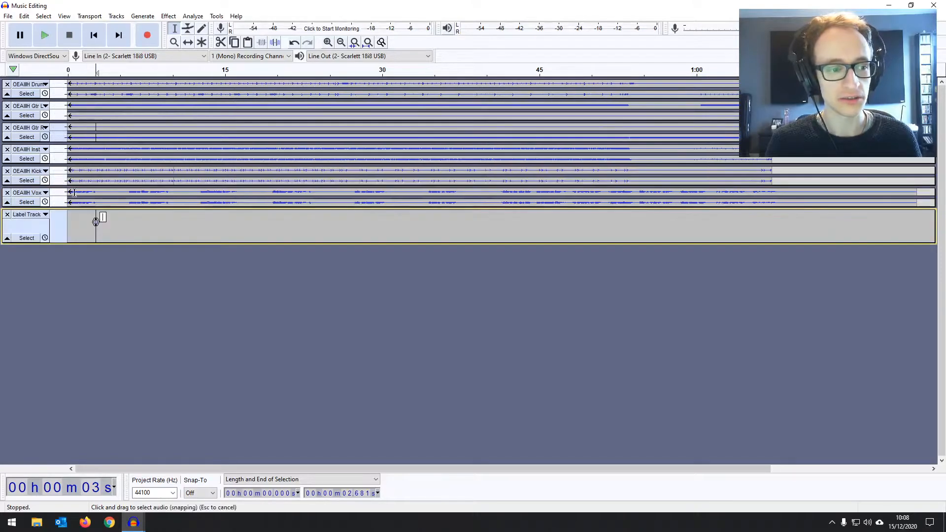
Move the label track up one place using its track dropdown
click(45, 215)
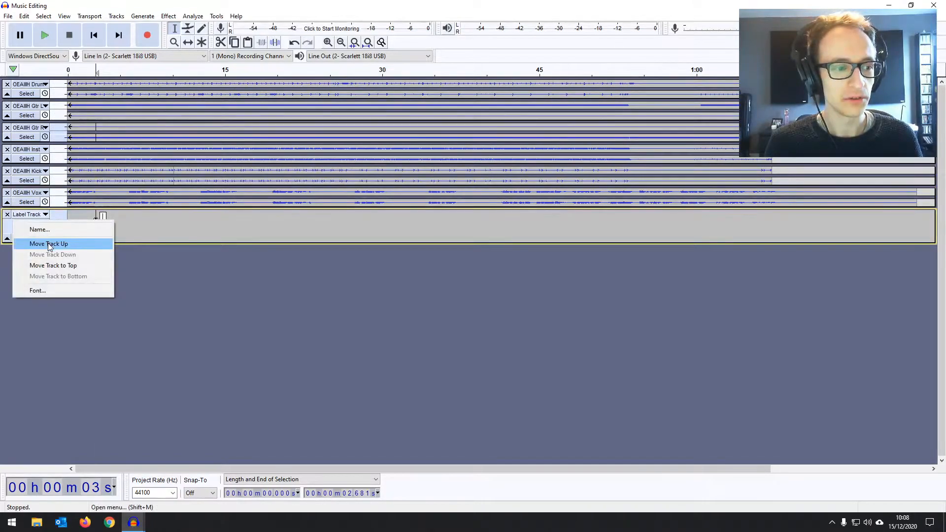
click(48, 244)
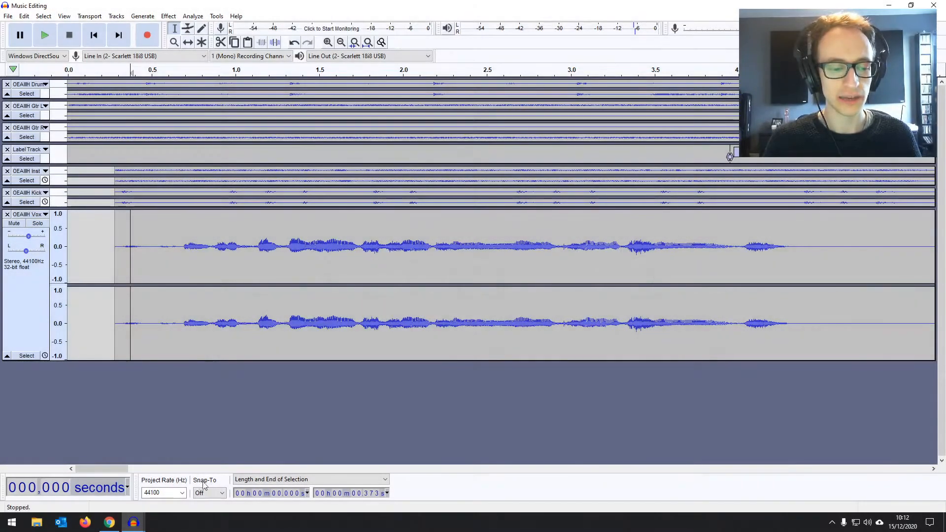
Look over the Snap-To choices and leave snapping Off
click(210, 493)
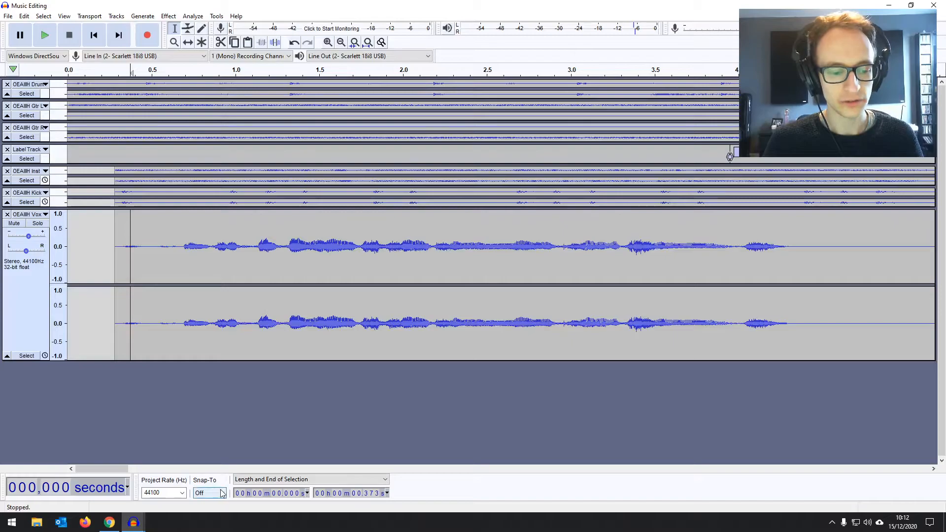
click(210, 493)
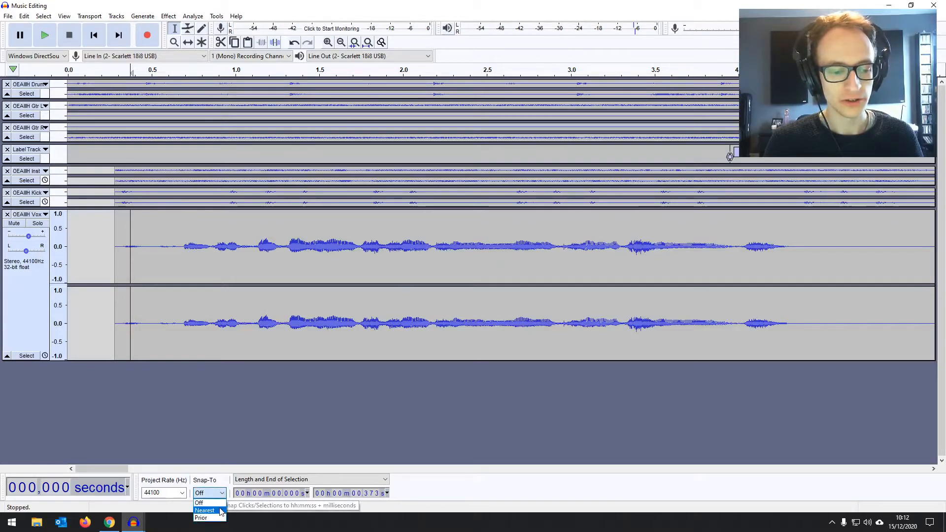
click(199, 503)
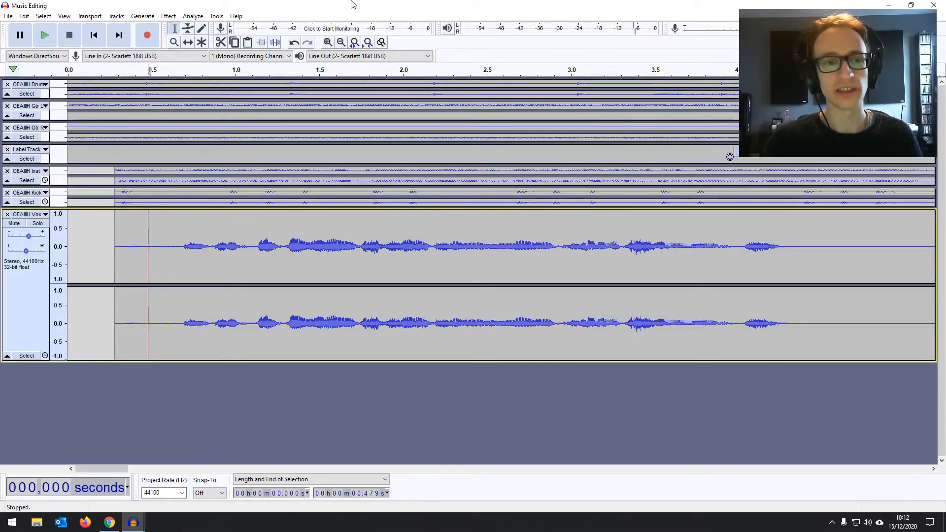
Zoom in twice and place the edit point near the vocal start, about 0.314 s
click(328, 41)
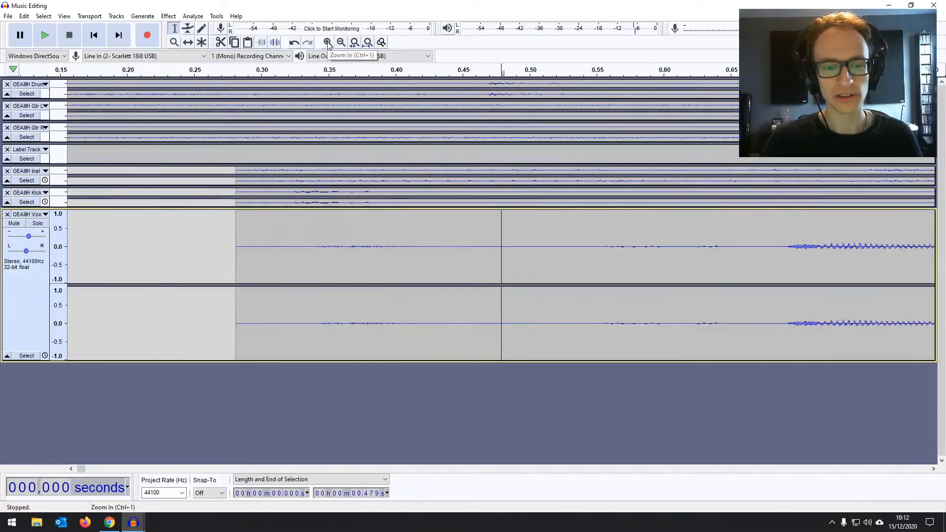
click(65, 487)
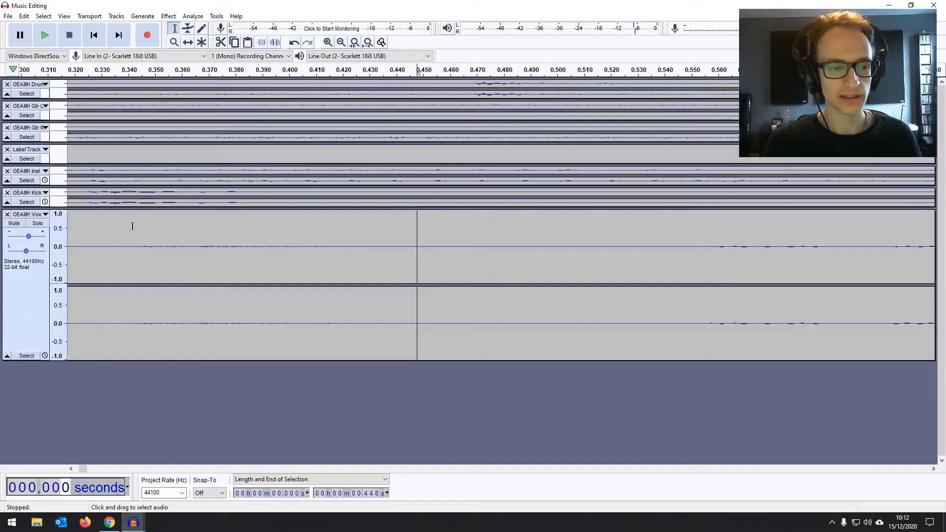
click(44, 34)
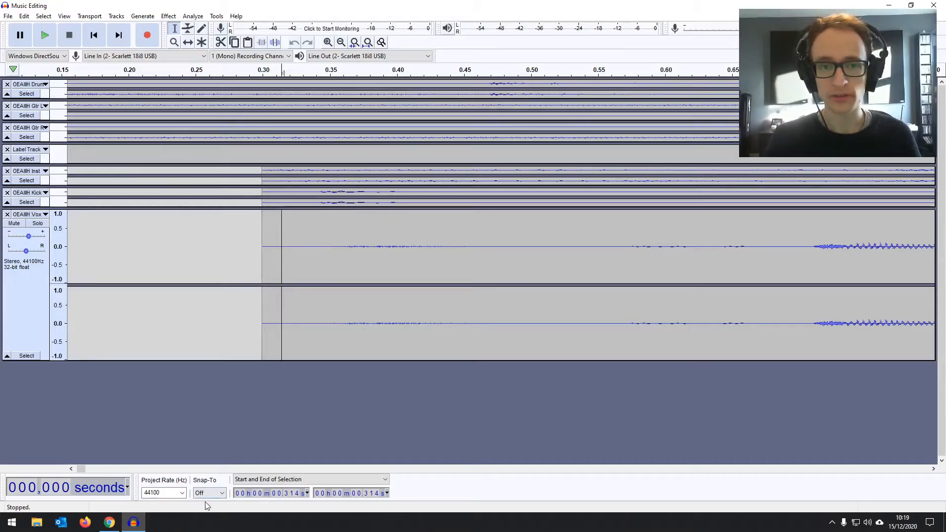
Set Snap-To to Nearest, keep the time display in seconds, and mark the vocal start
click(210, 492)
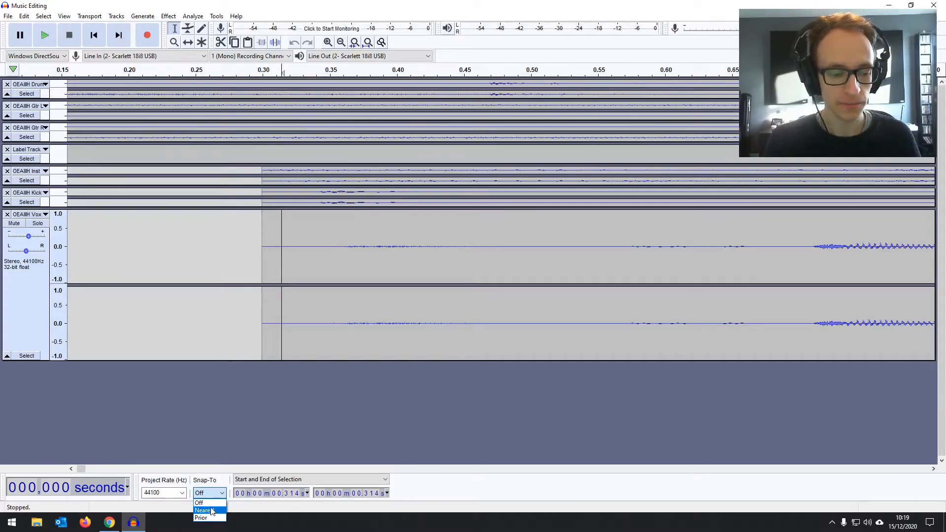
click(204, 510)
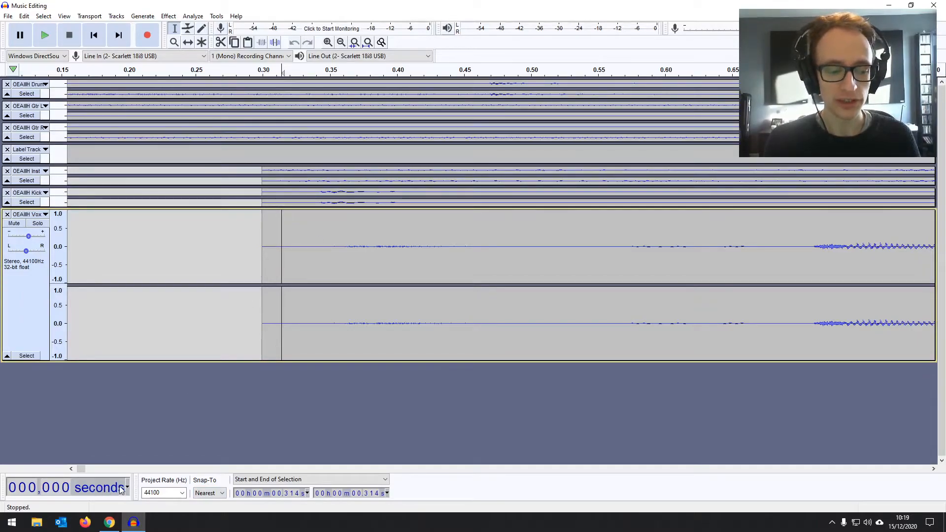
click(127, 486)
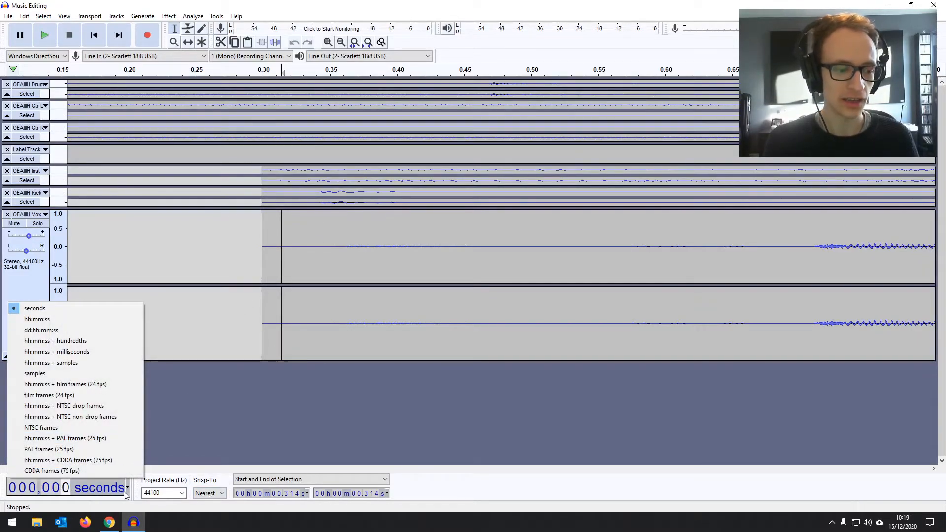
click(34, 308)
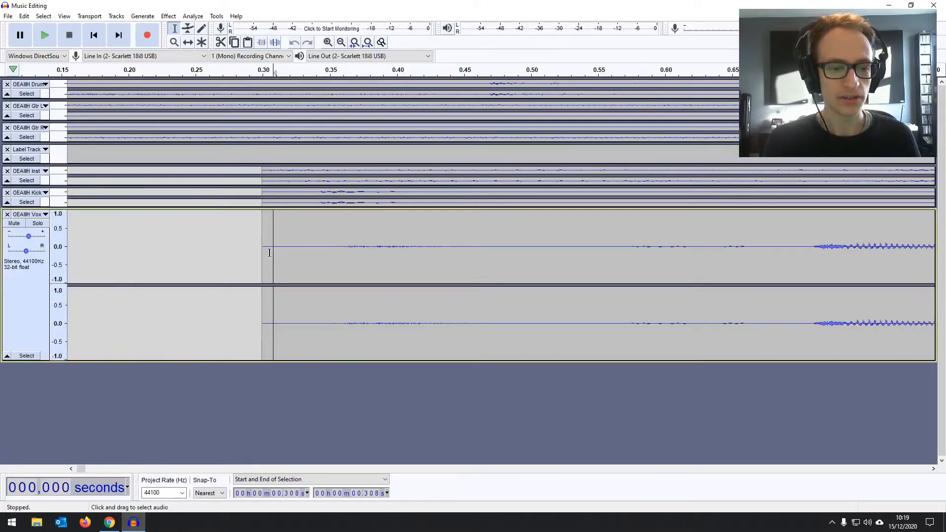
click(328, 42)
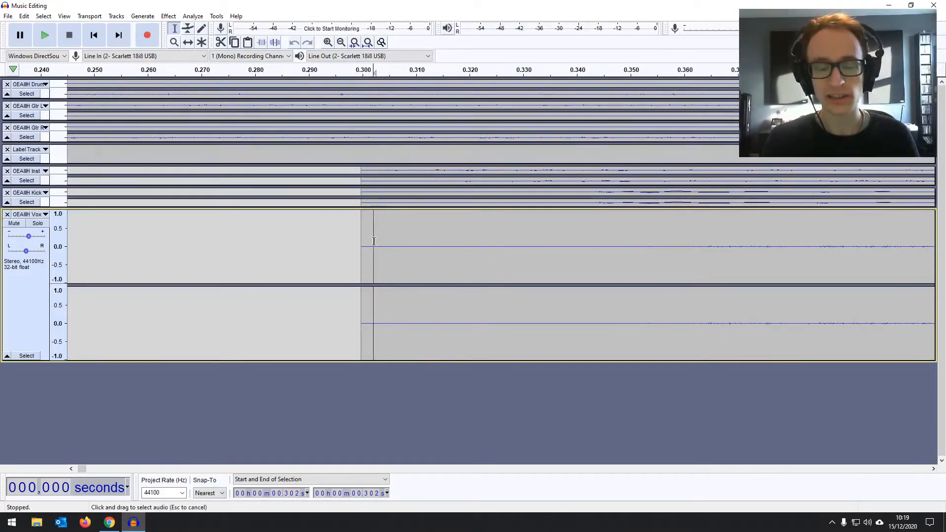
Drag several small vocal selections, leaving the edit point near 1.29 seconds
drag(373, 246, 389, 247)
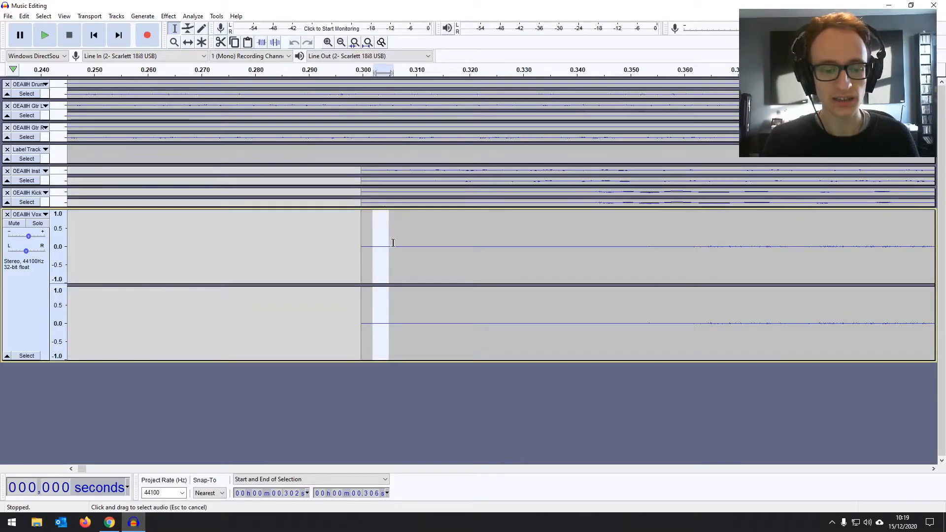
drag(362, 247, 403, 246)
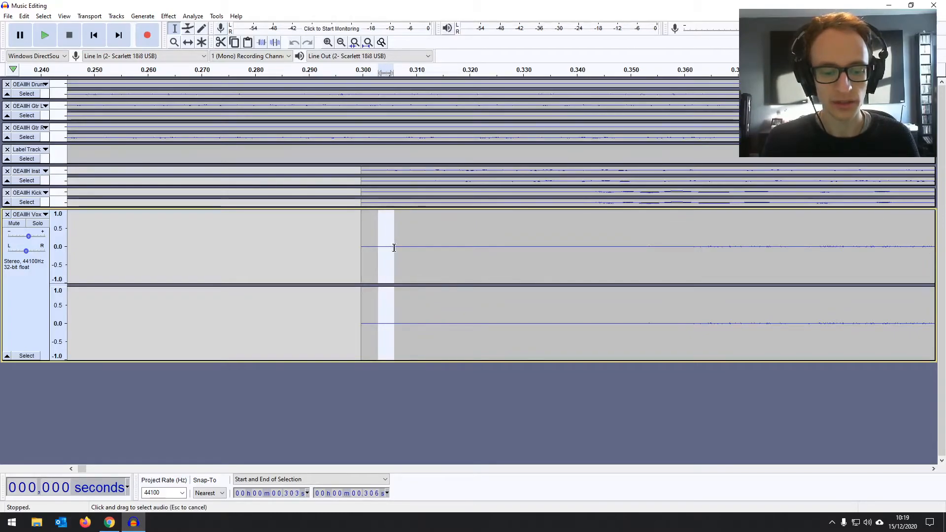
drag(389, 248, 415, 247)
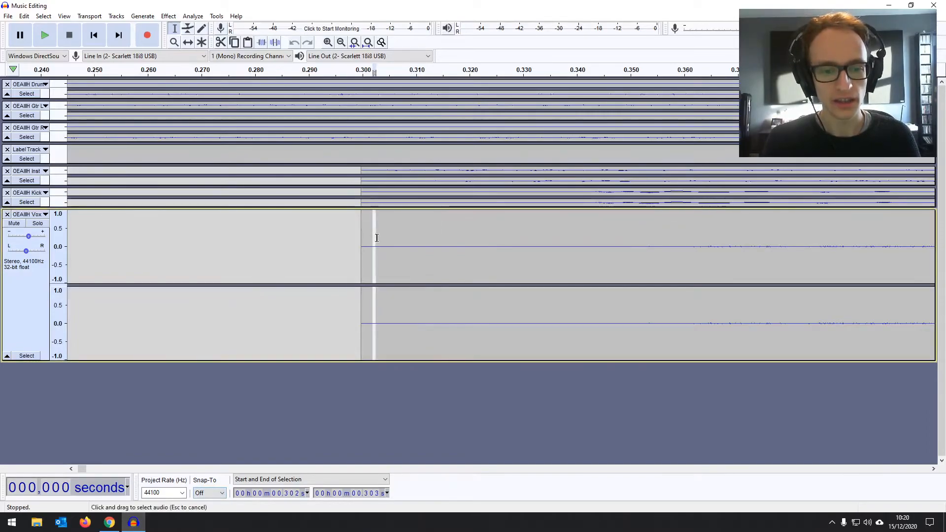
drag(362, 246, 389, 246)
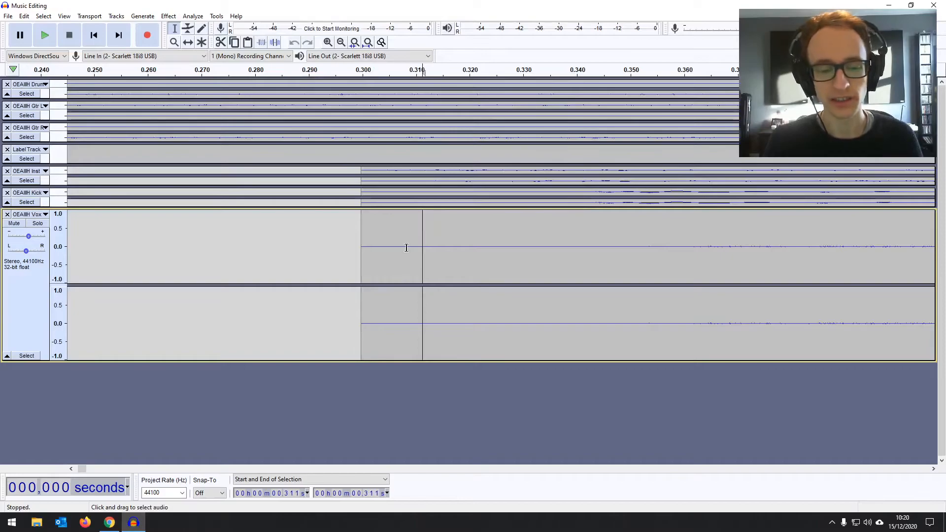
drag(423, 246, 402, 247)
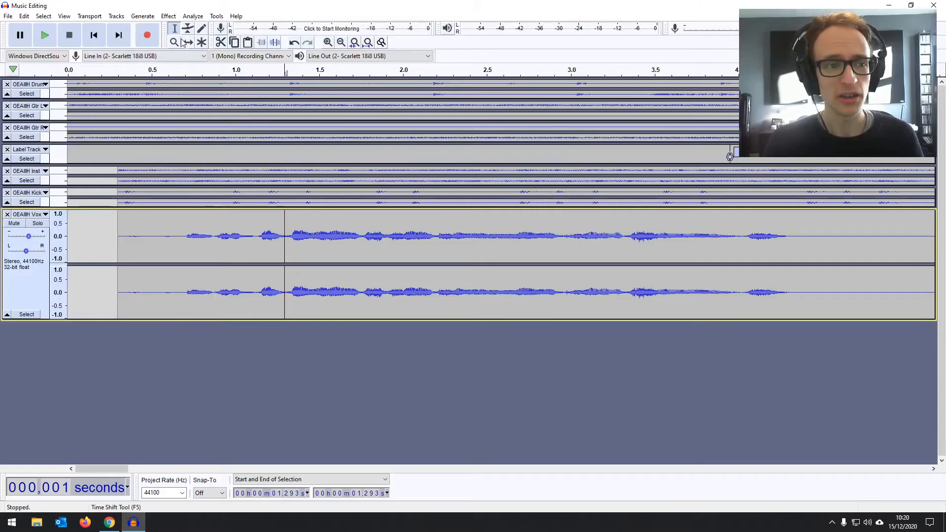
Activate the Multi-Tool and select the vocal phrase from about 1.42 s to 1.75 s
click(201, 42)
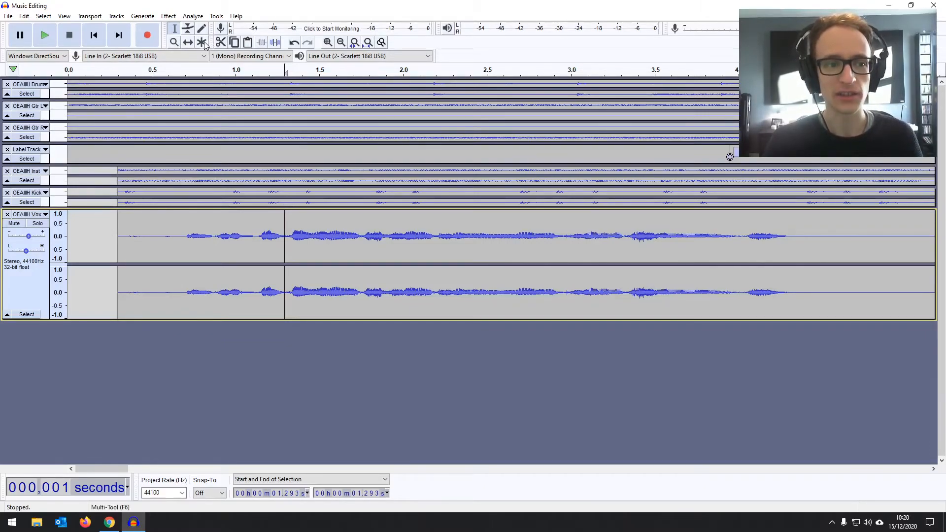
click(202, 43)
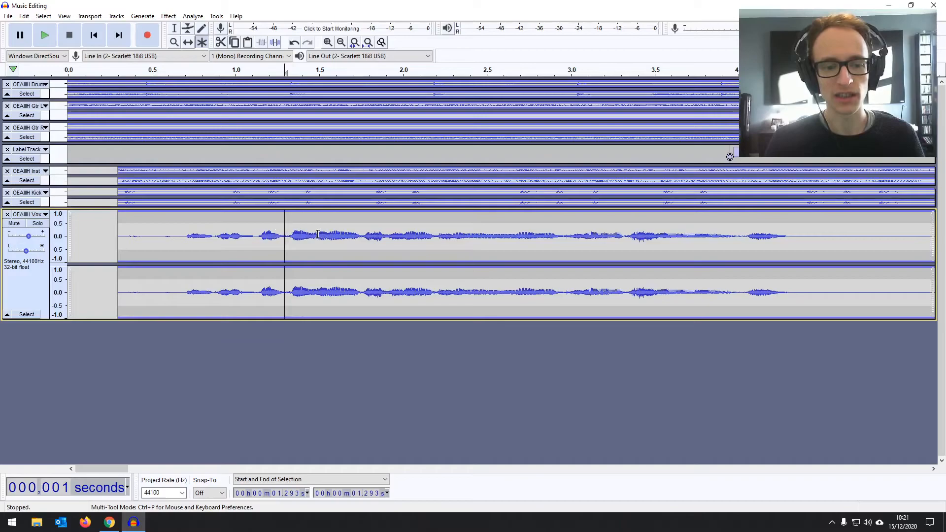
drag(307, 236, 364, 235)
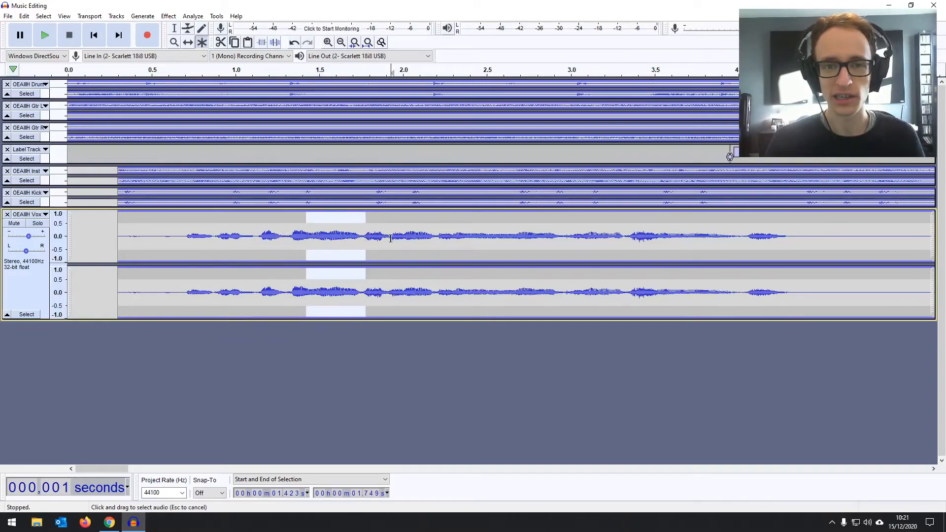